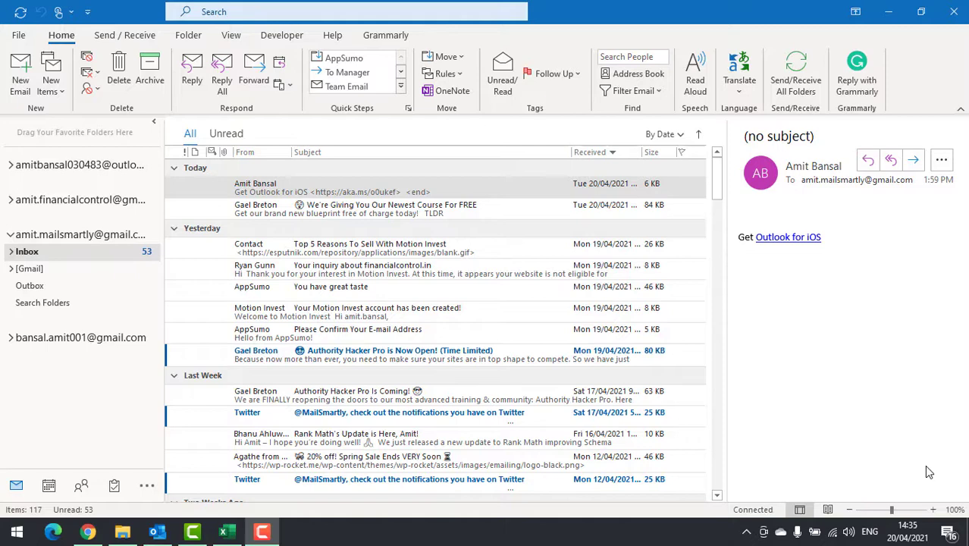
Delete the untitled 'Get Outlook for iOS' message from the top of the inbox
click(409, 208)
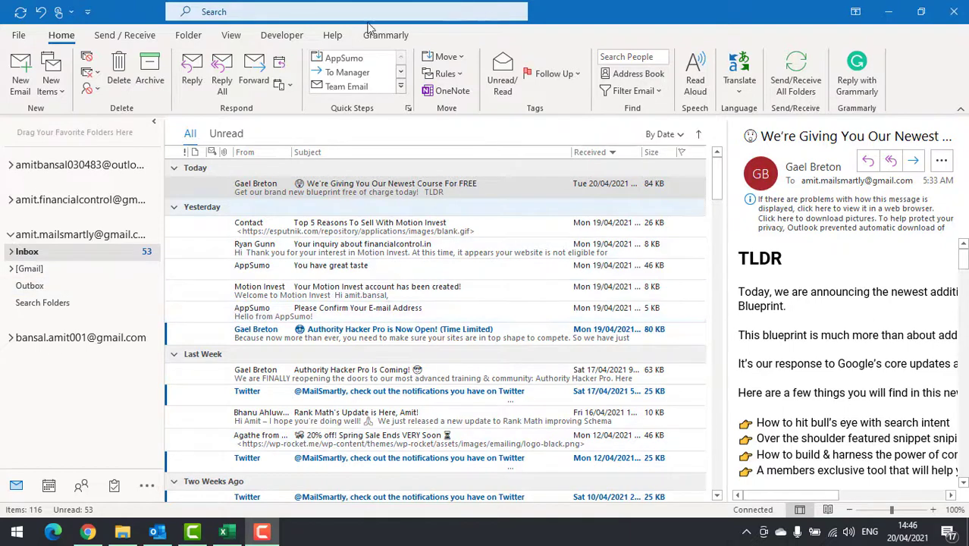
mouse_move(523, 136)
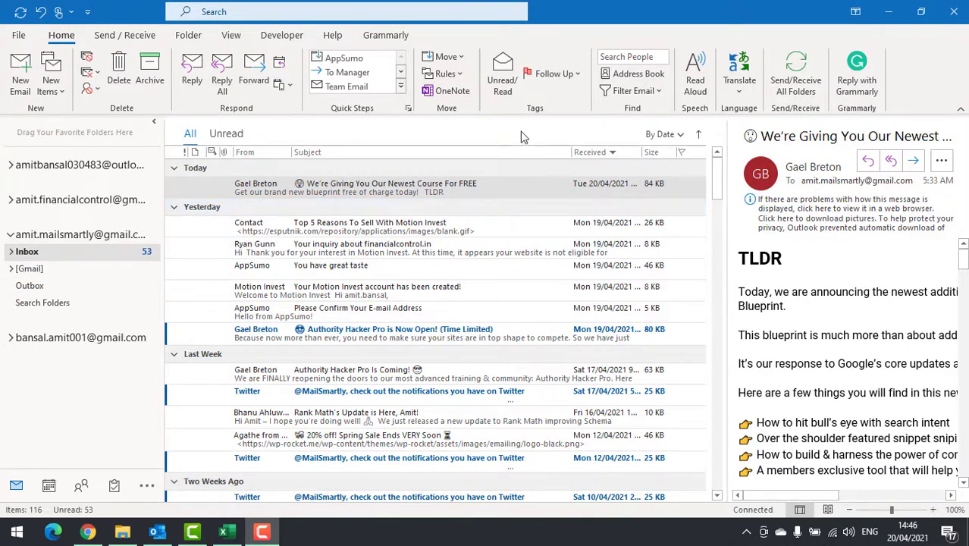
mouse_move(512, 130)
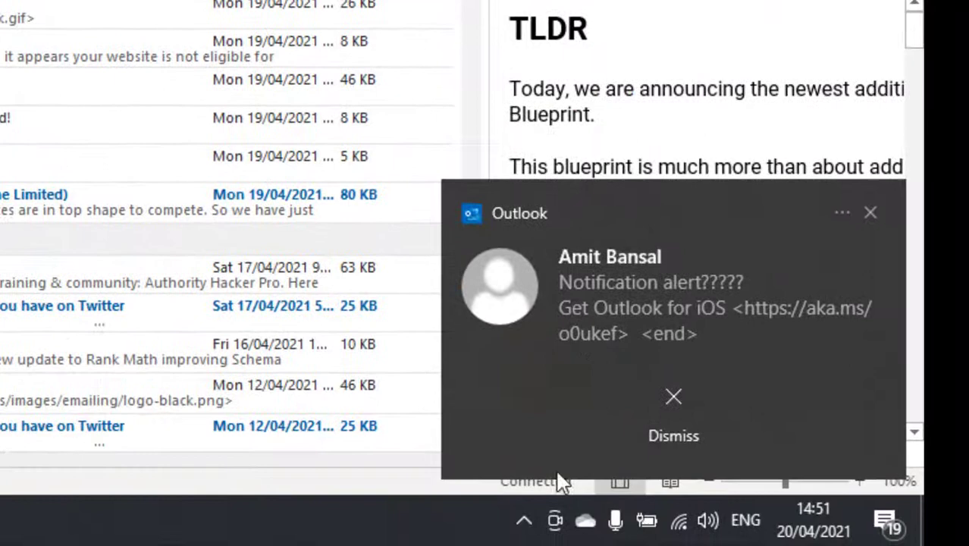
mouse_move(504, 510)
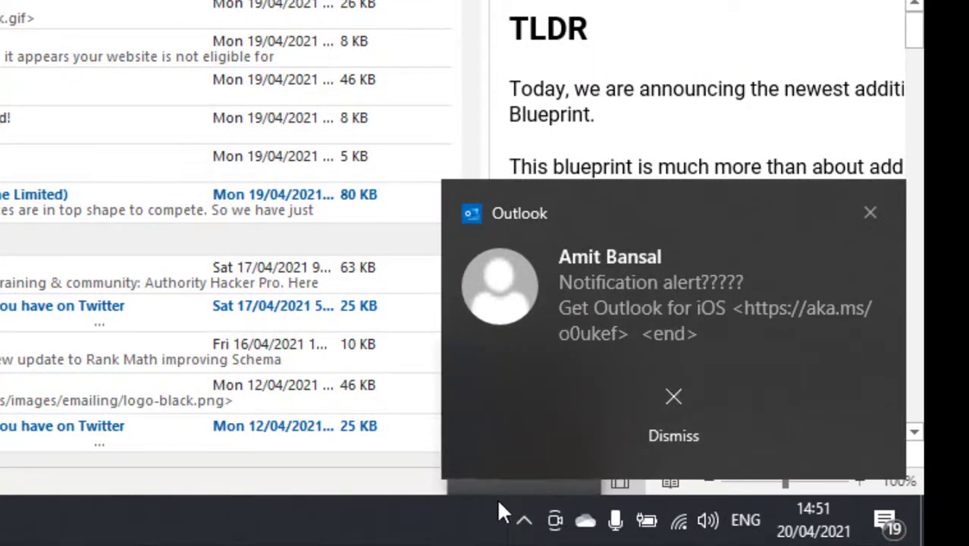
Dismiss the 'Notification alert' desktop alert and reveal the hidden tray icons
click(673, 396)
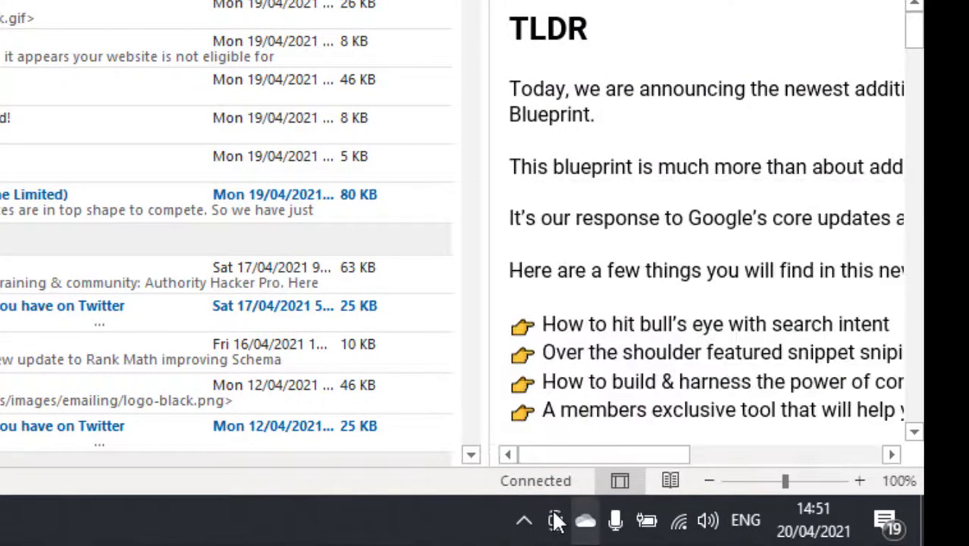
click(553, 520)
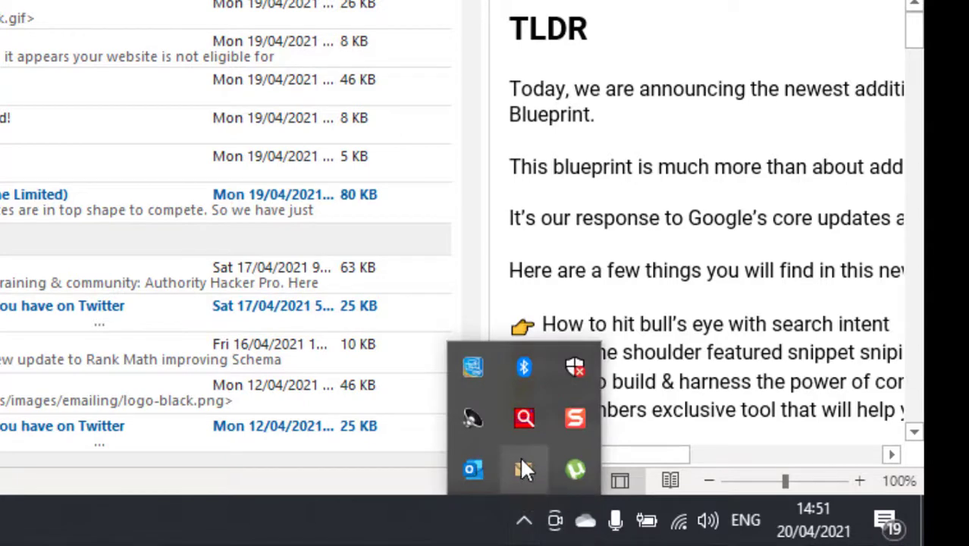
mouse_move(521, 478)
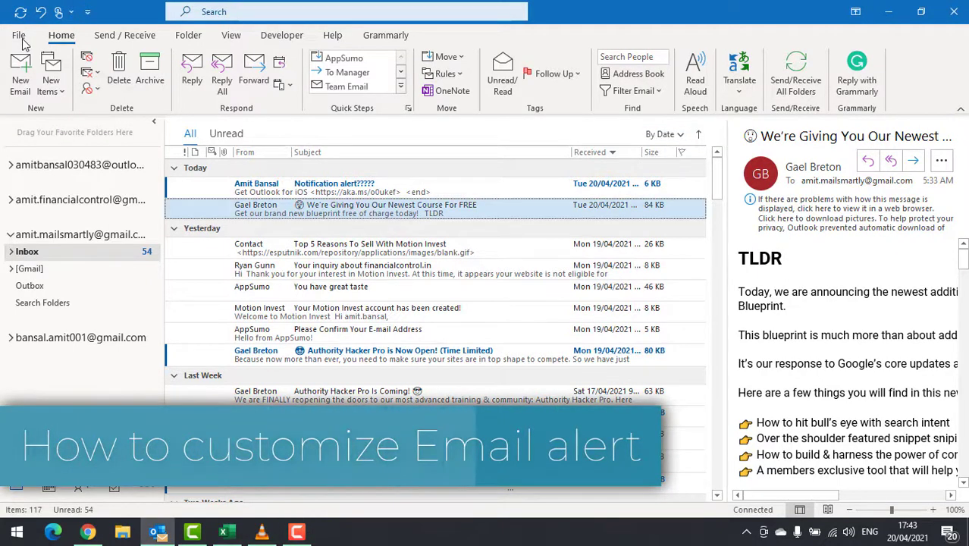
click(21, 36)
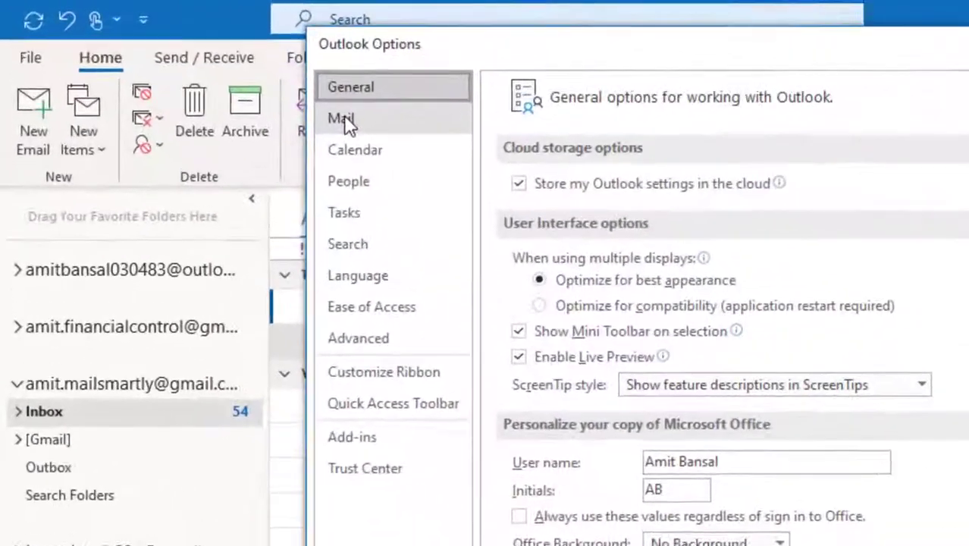
click(341, 119)
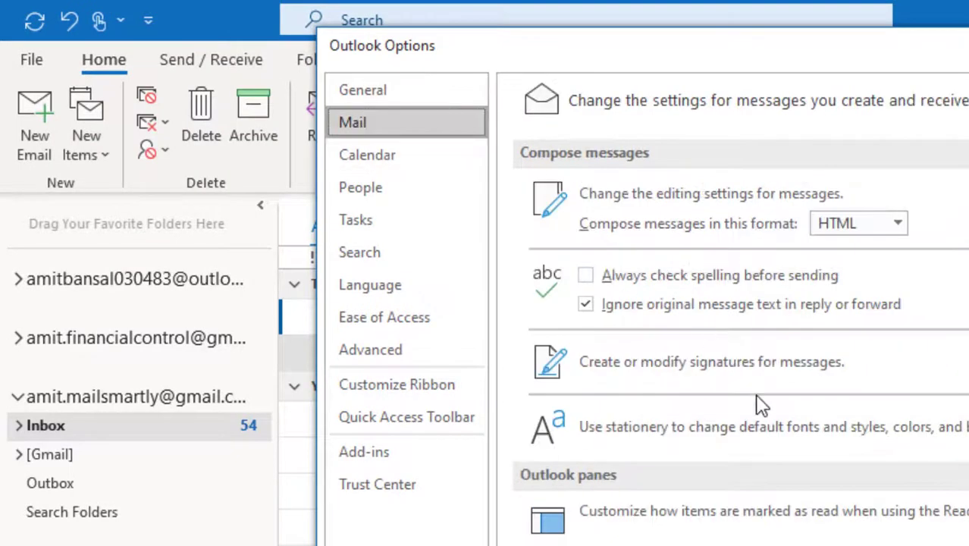
scroll(down, 3)
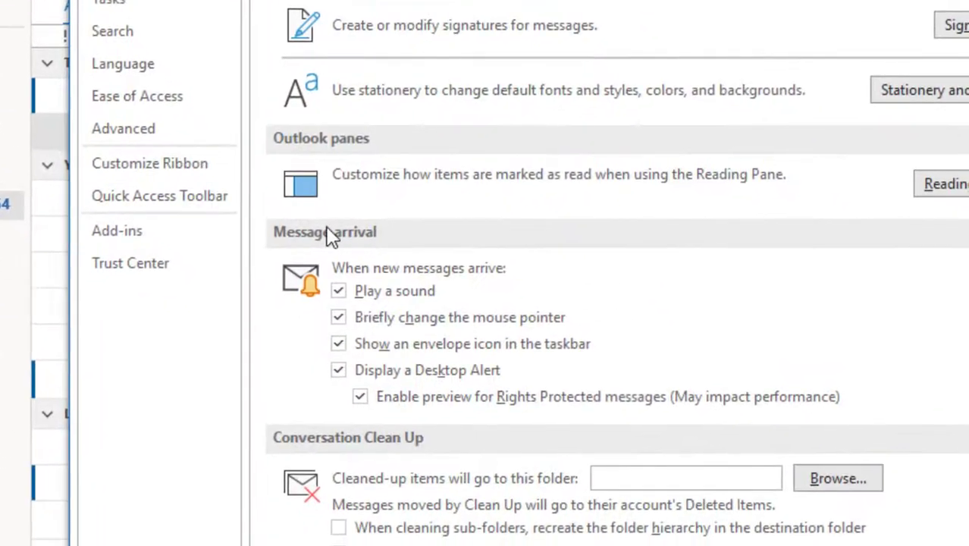
mouse_move(412, 308)
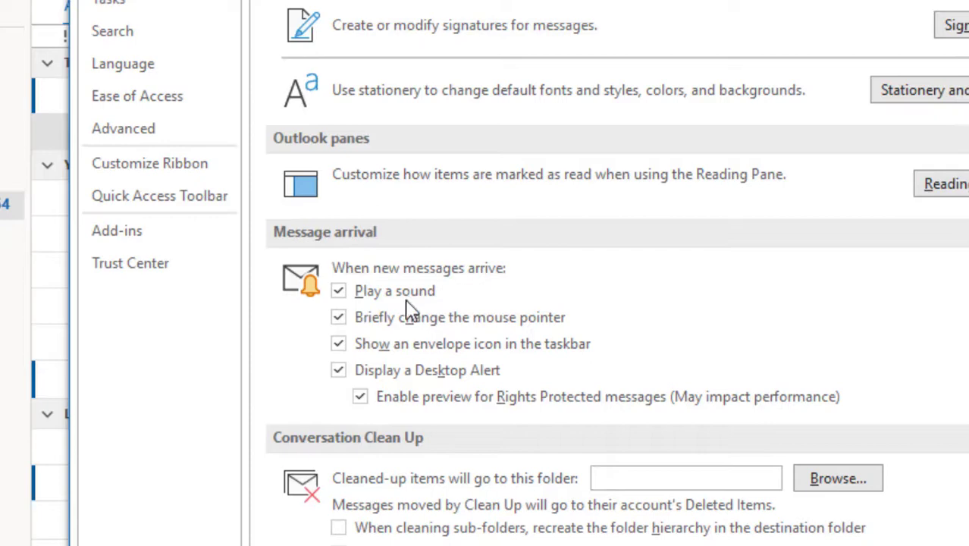
mouse_move(504, 303)
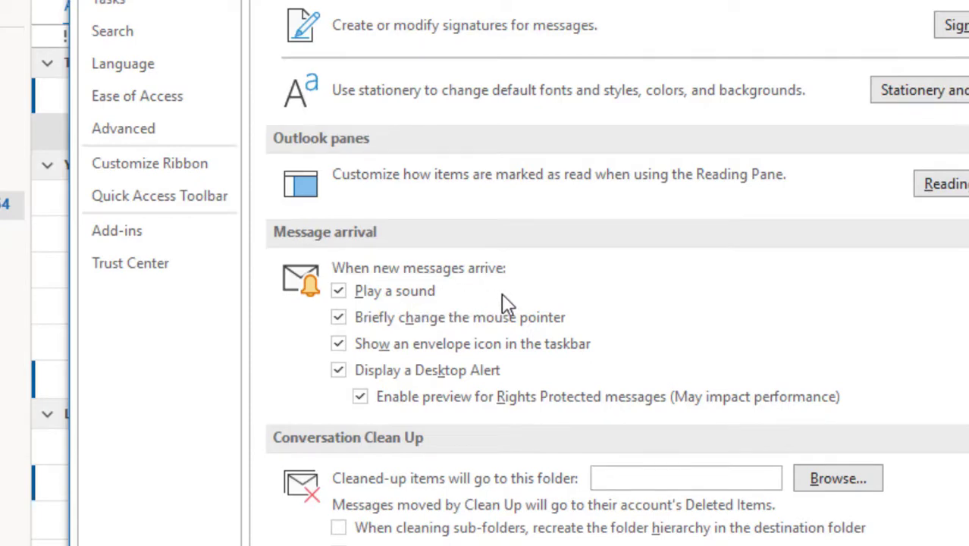
mouse_move(384, 336)
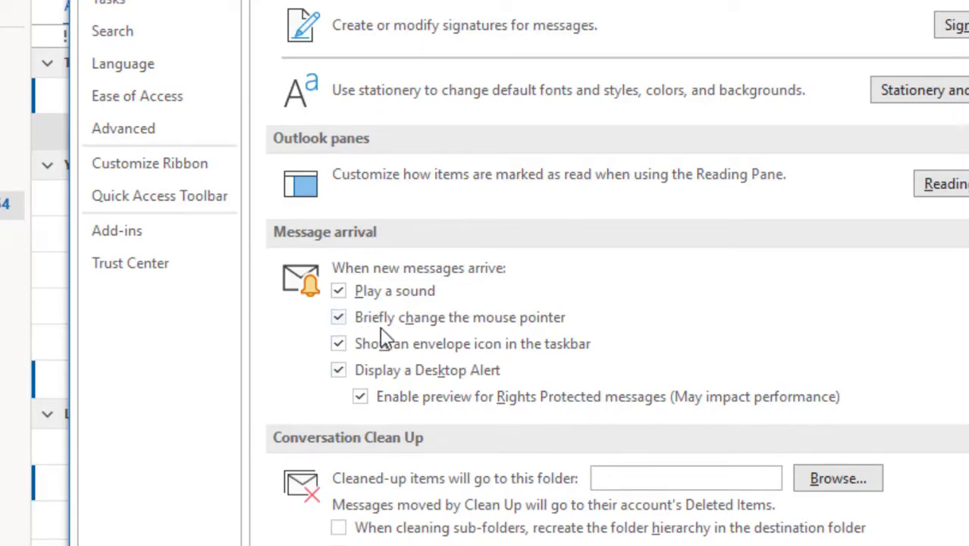
mouse_move(380, 363)
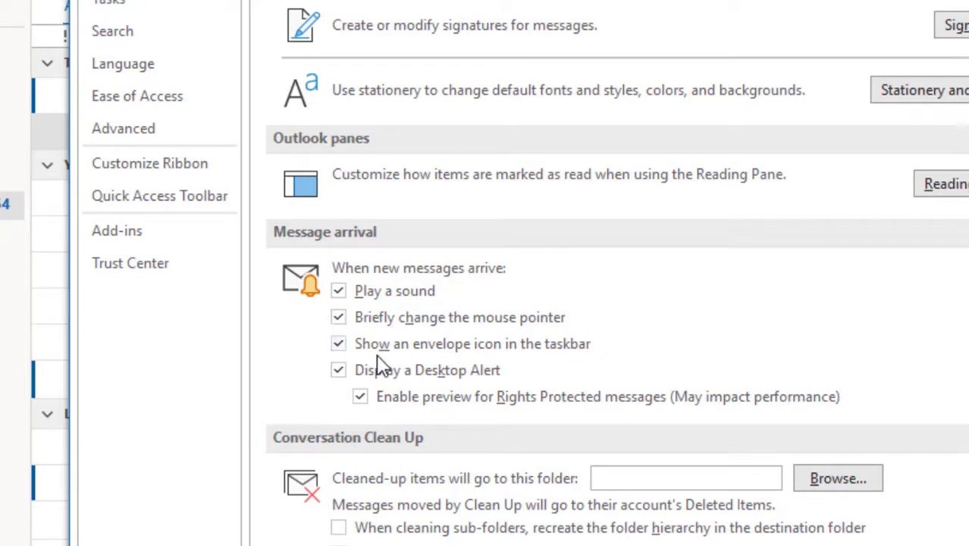
mouse_move(627, 362)
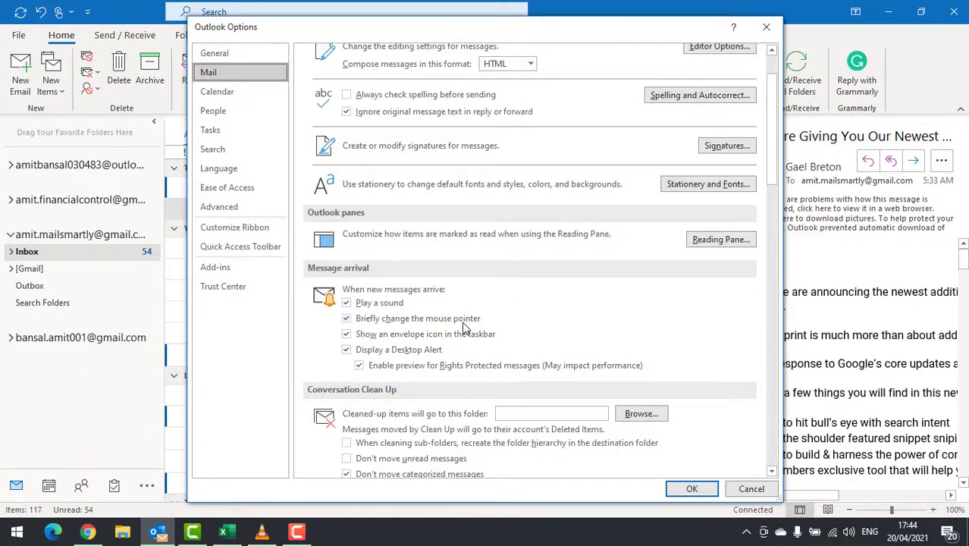
mouse_move(508, 325)
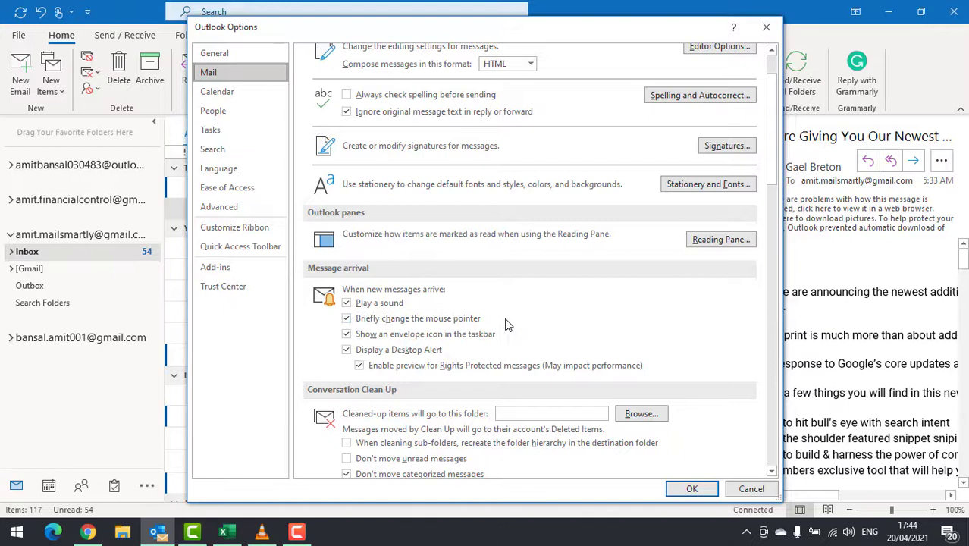
mouse_move(463, 275)
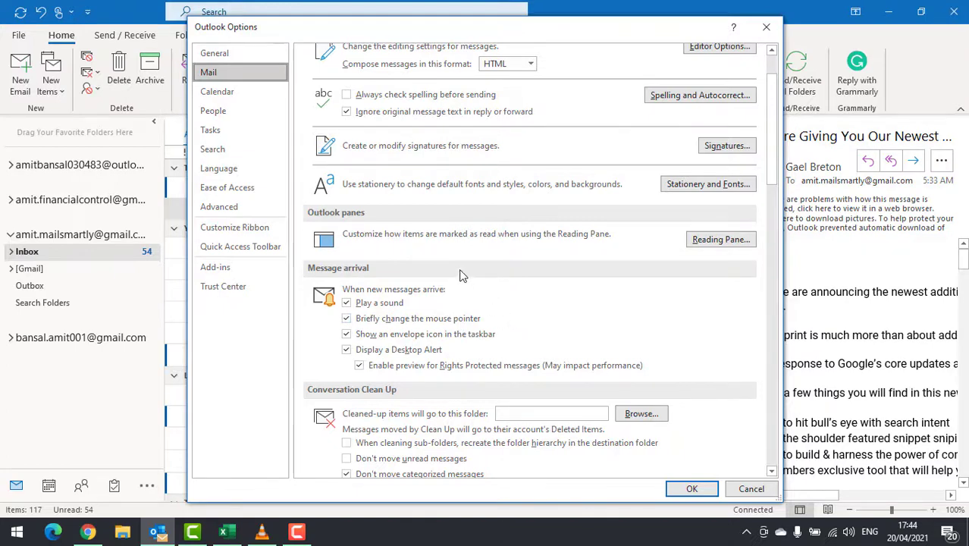
mouse_move(384, 364)
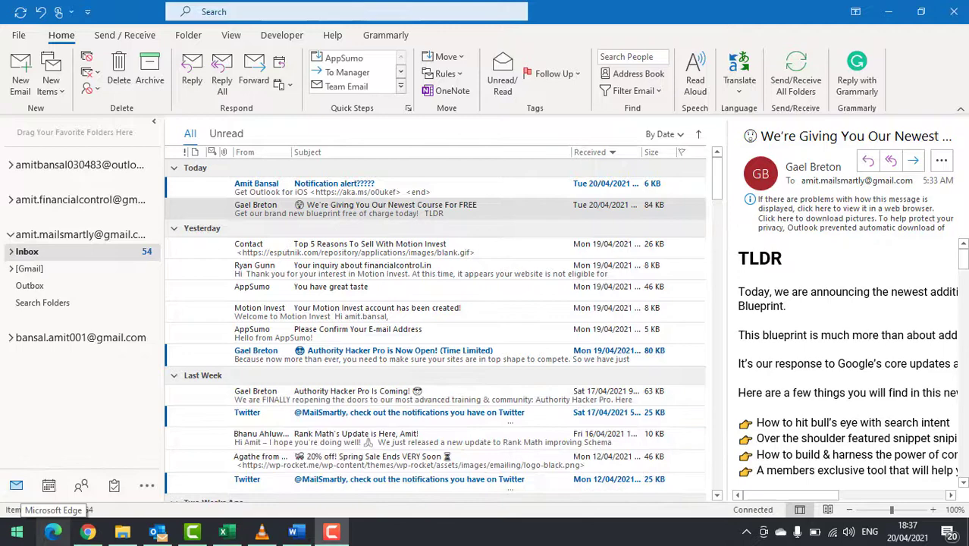
From the Start menu, open Settings and go to Ease of Access
click(25, 528)
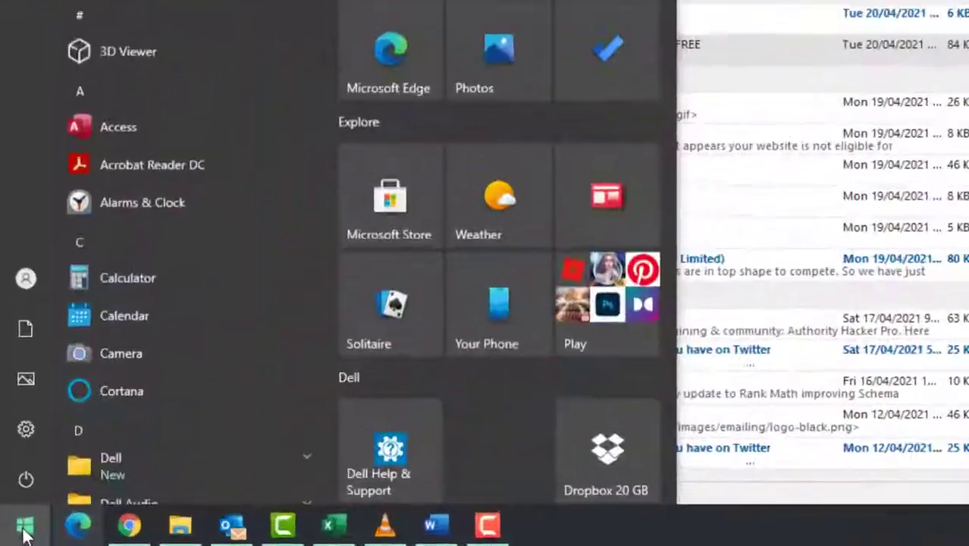
scroll(down, 3)
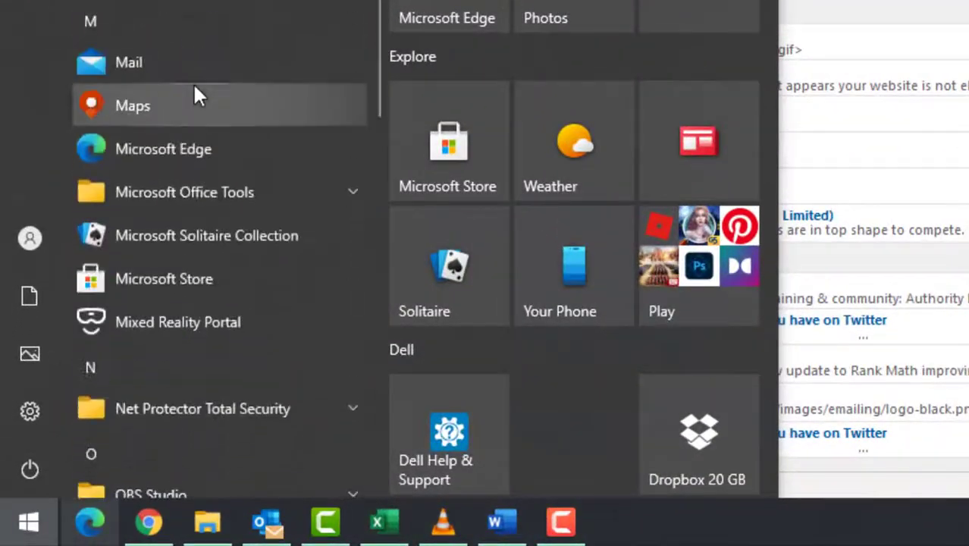
scroll(down, 3)
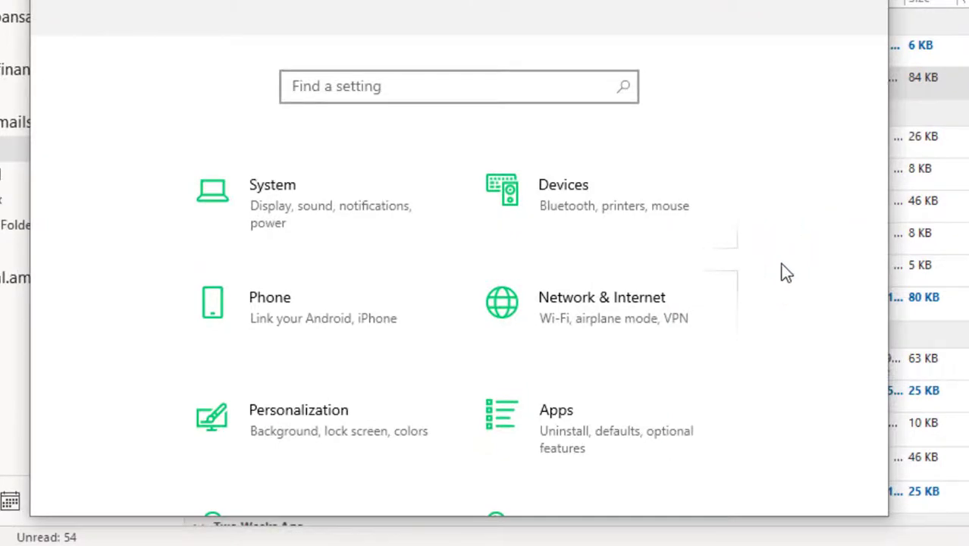
scroll(down, 3)
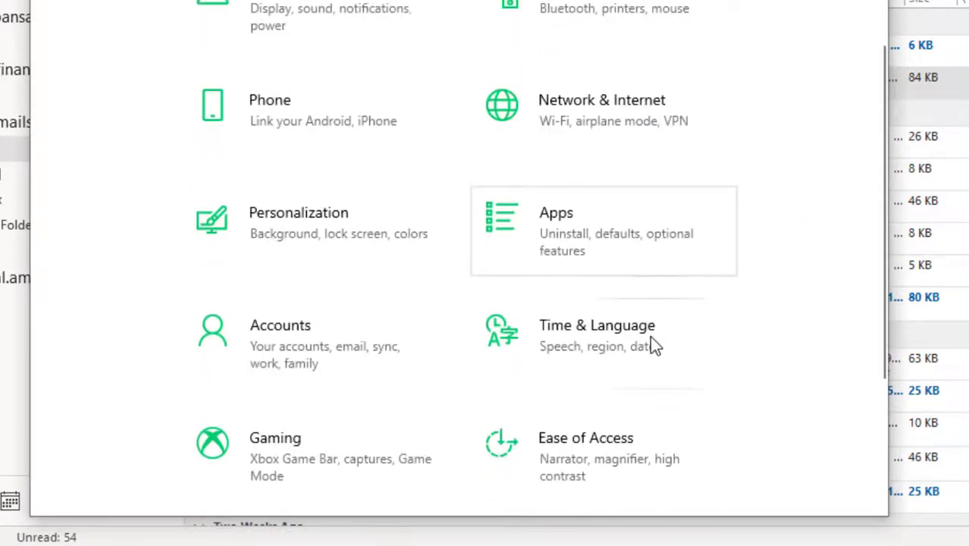
scroll(down, 3)
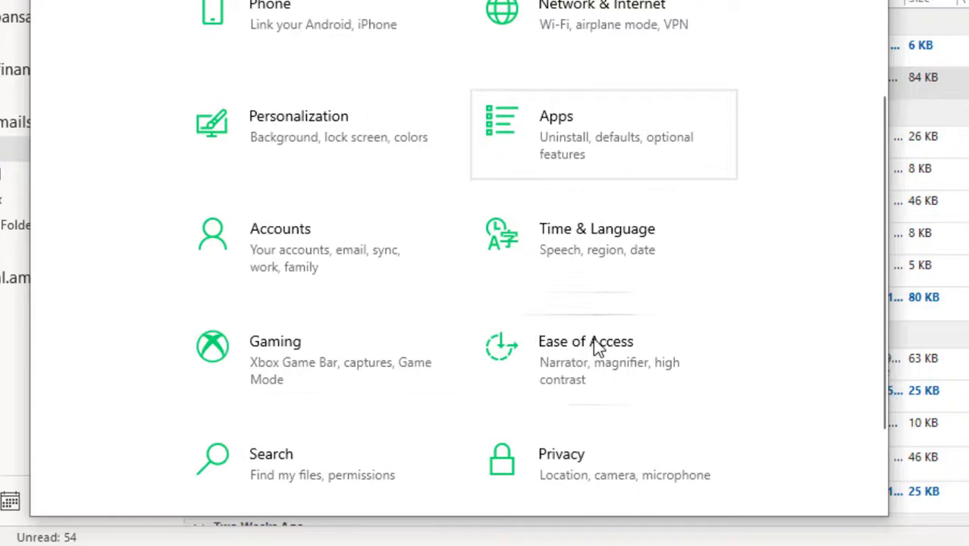
click(585, 341)
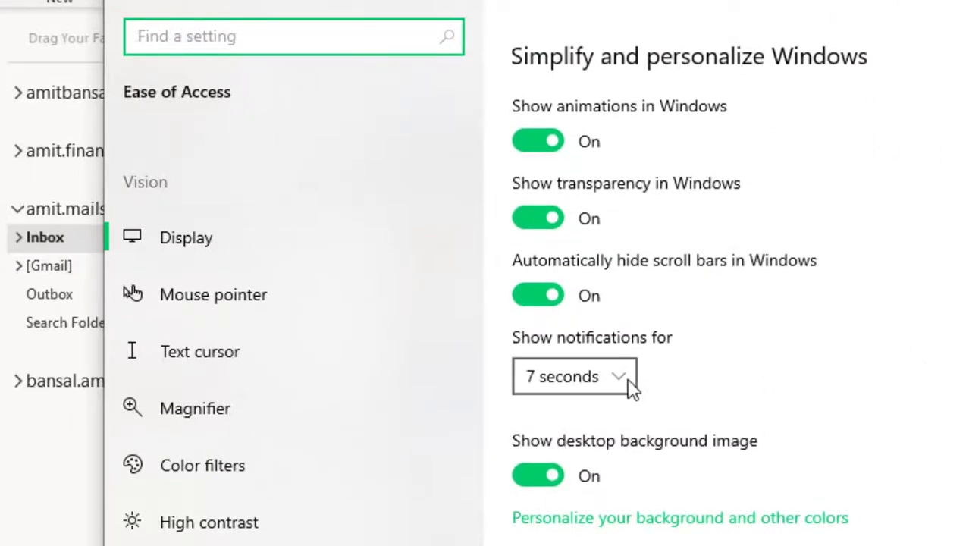
Set 'Show notifications for' to 15 seconds and close Windows Settings
click(574, 376)
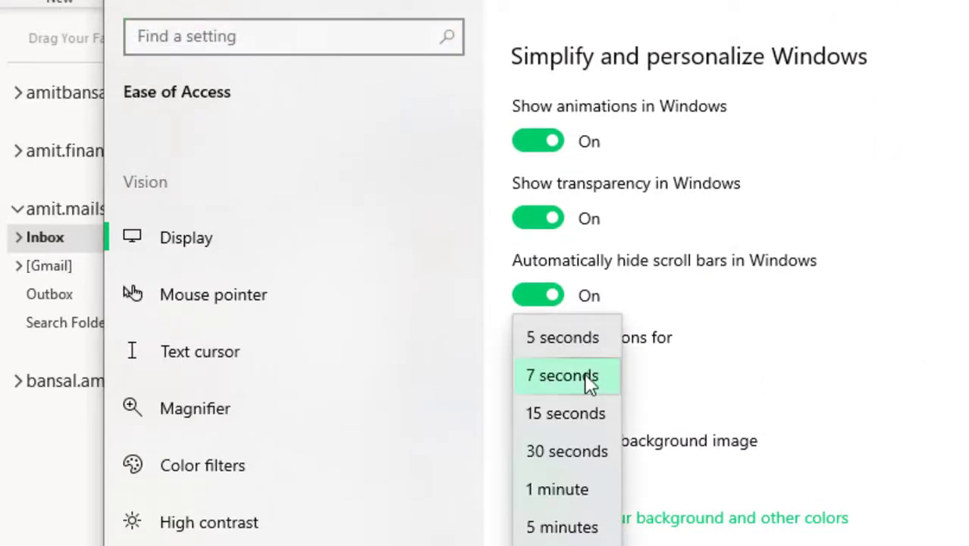
mouse_move(605, 380)
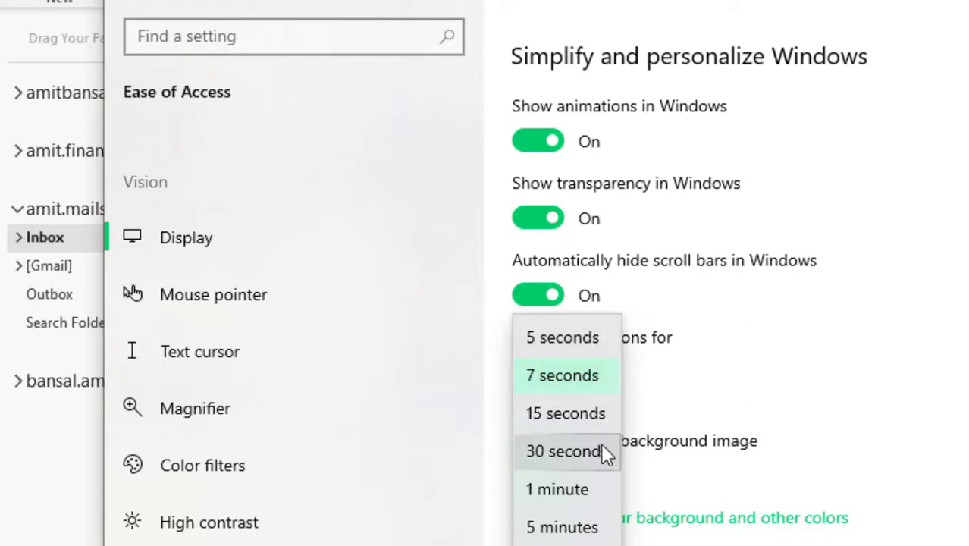
click(563, 413)
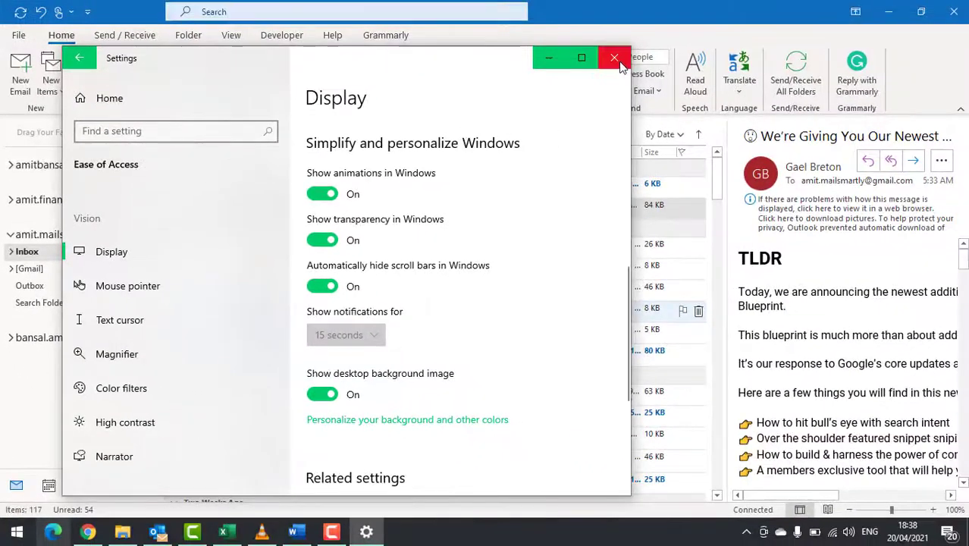
click(610, 58)
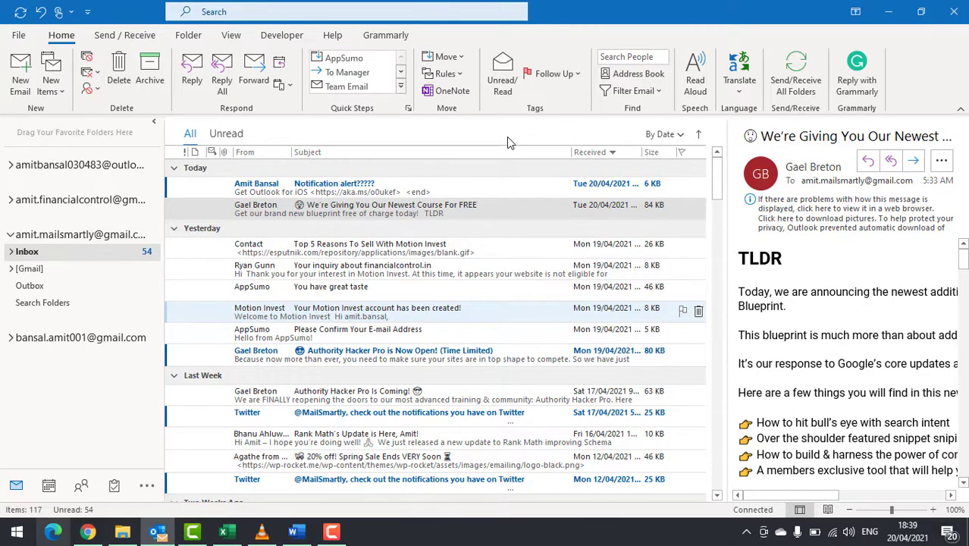
click(371, 208)
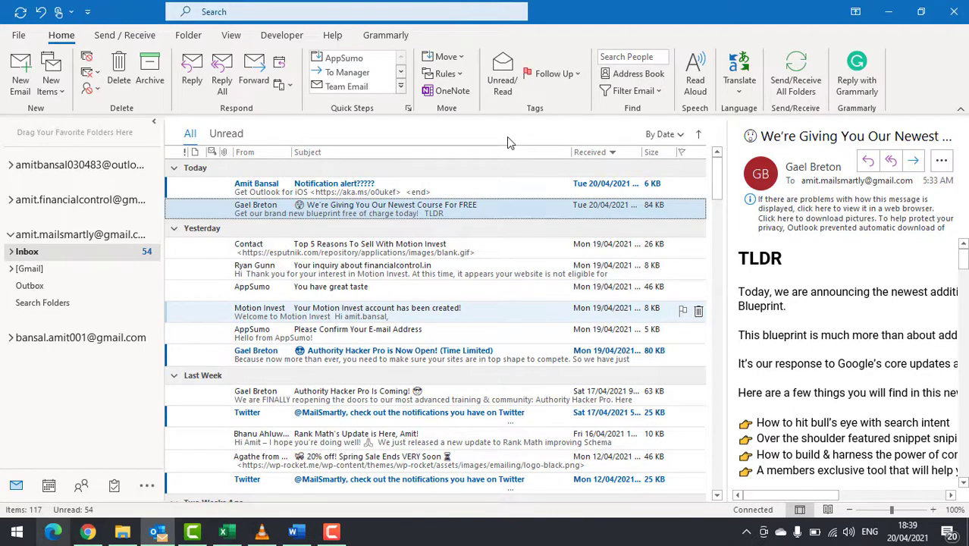